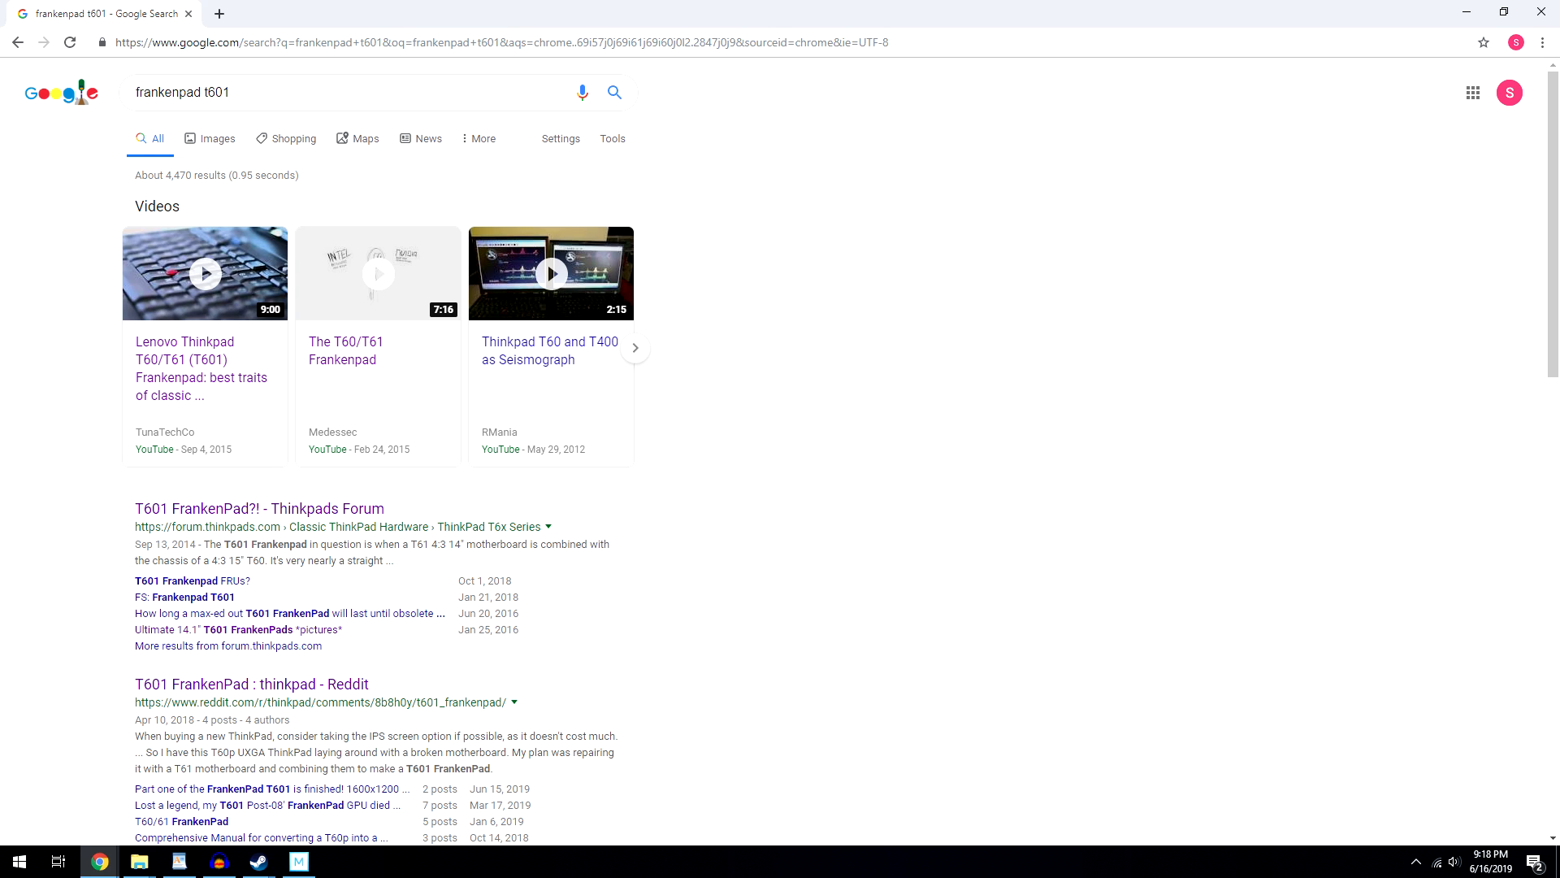
- Open the photo of two ThinkPad laptops side by side in full screen
left_click(550, 274)
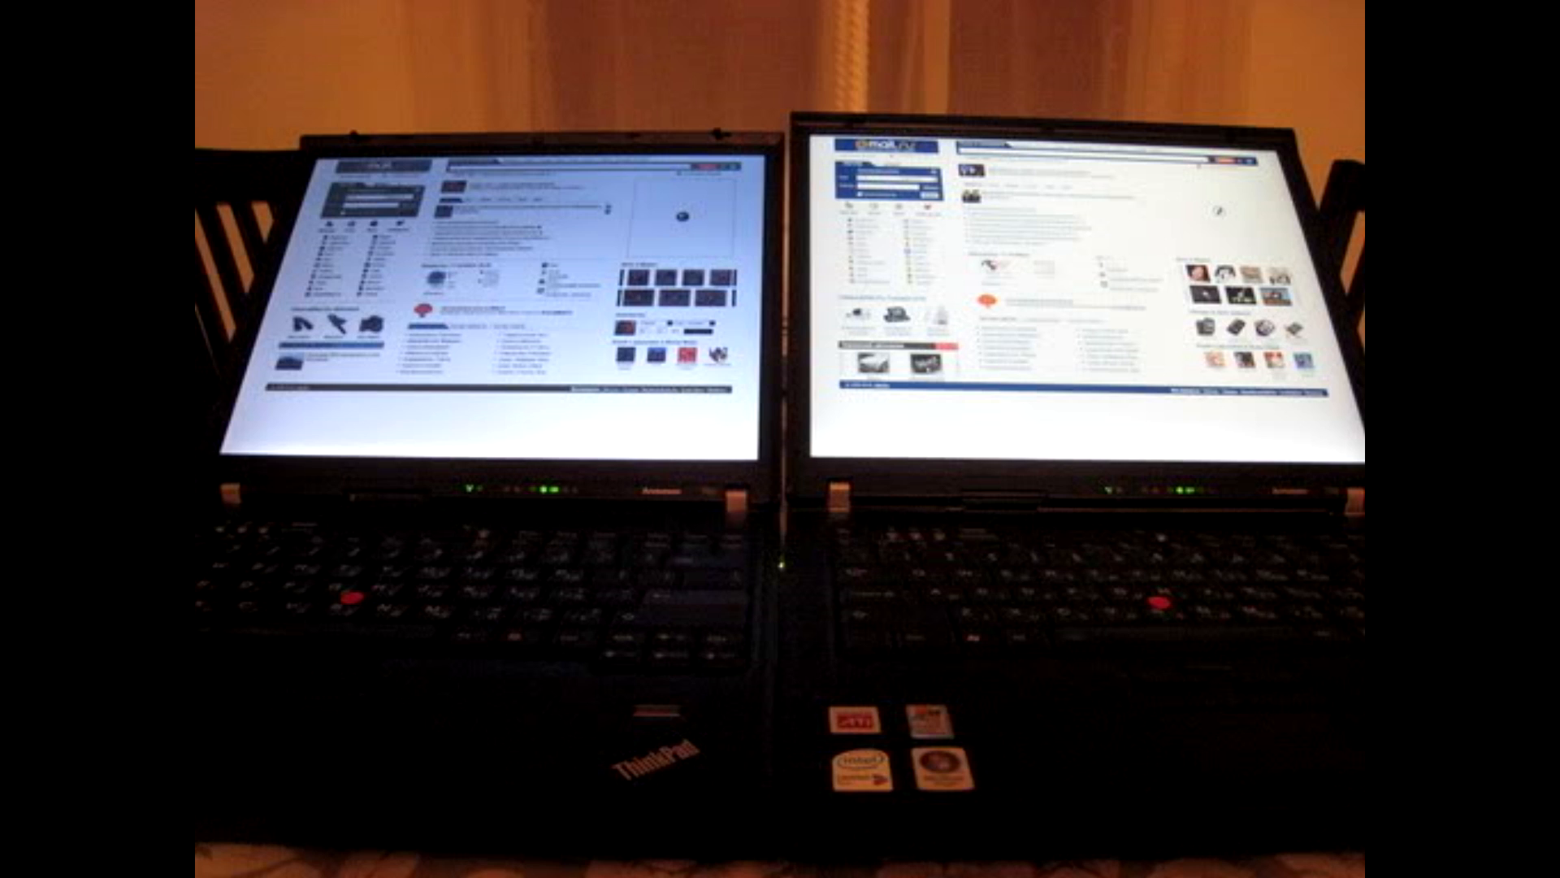